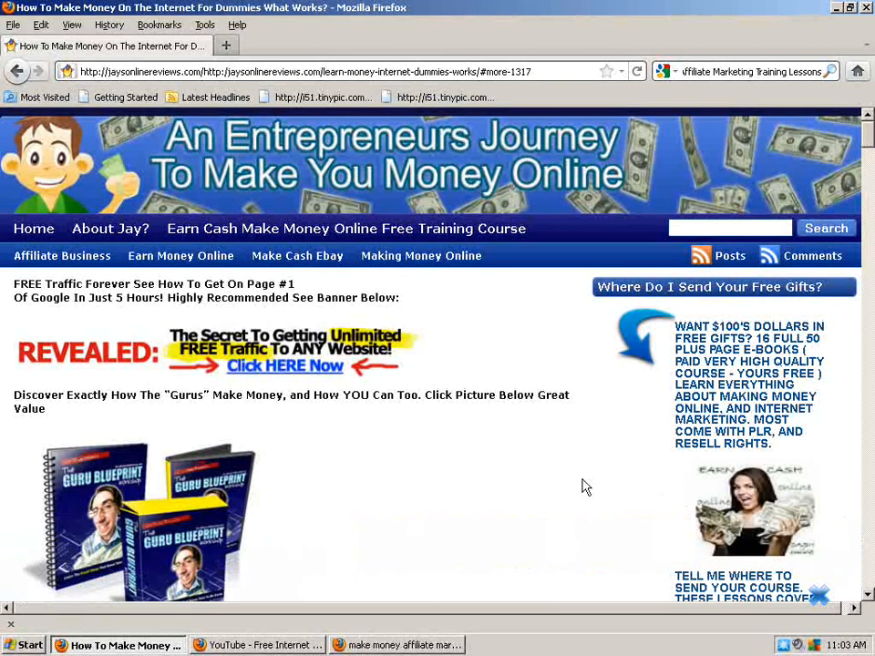
scroll(down, 3)
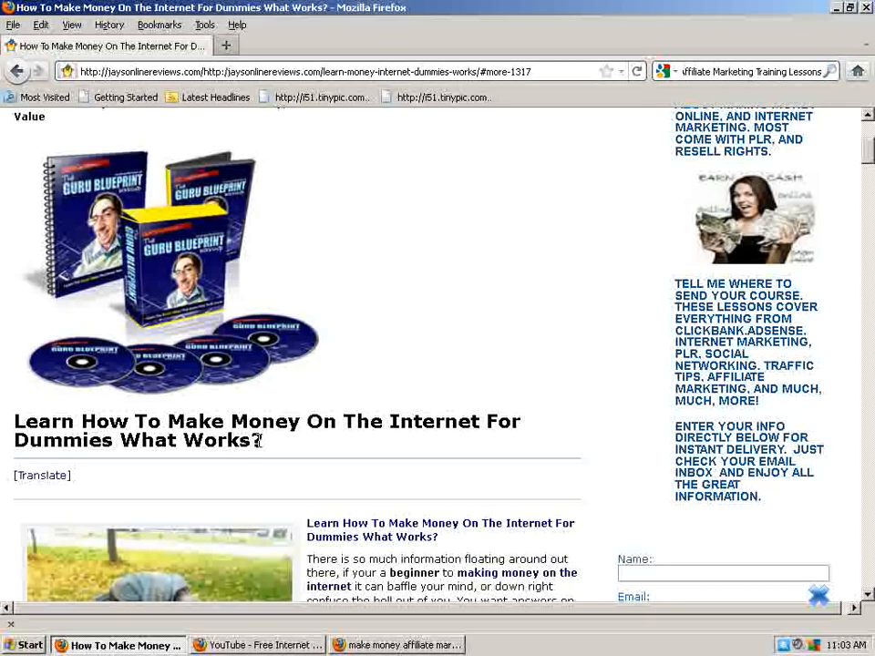
mouse_move(609, 468)
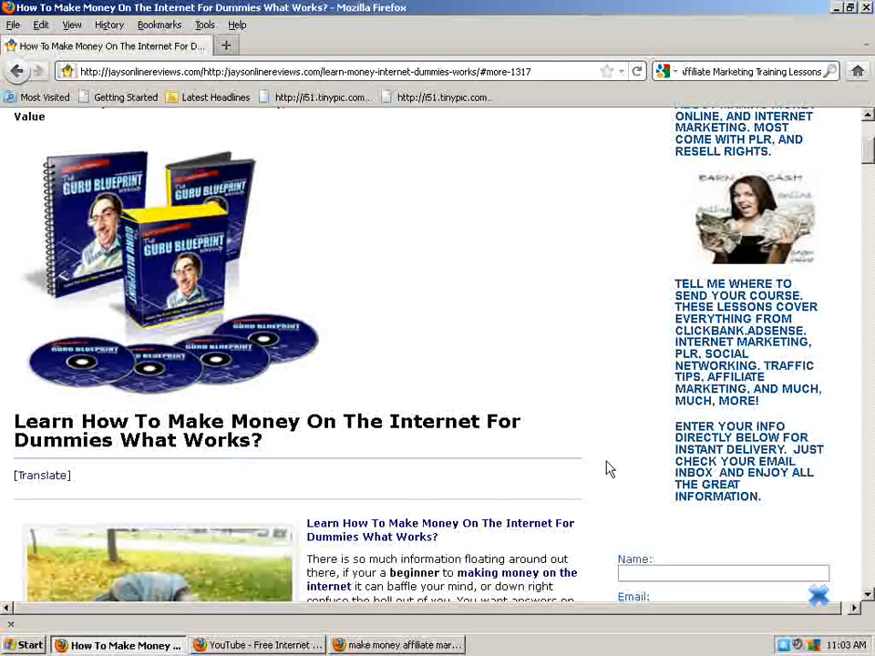
scroll(down, 3)
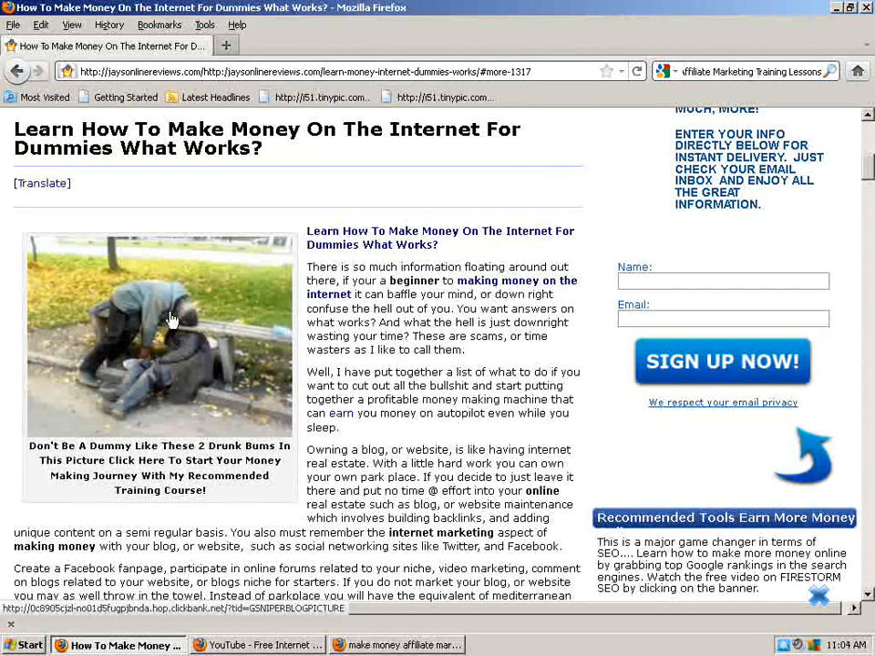
mouse_move(186, 354)
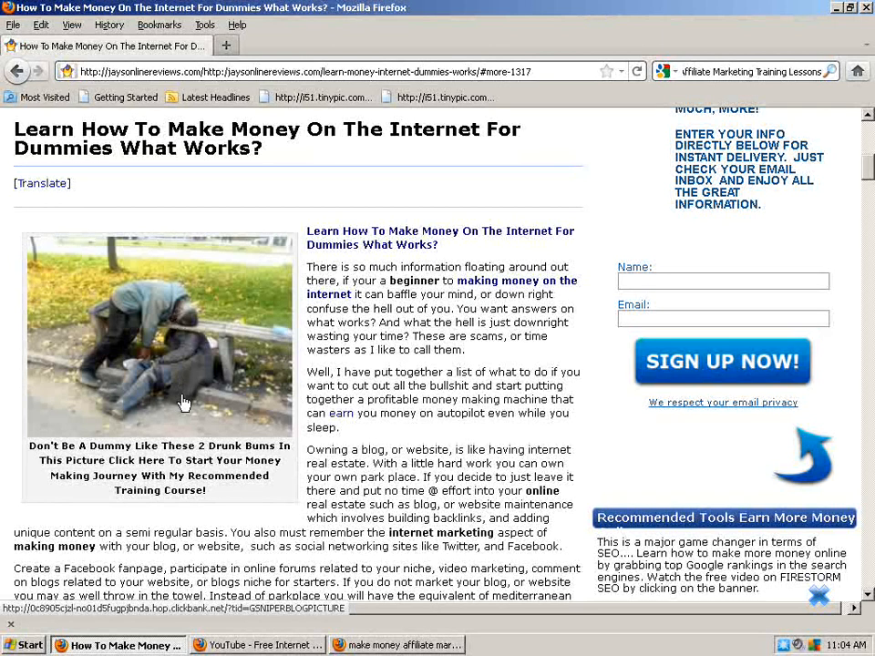
mouse_move(259, 265)
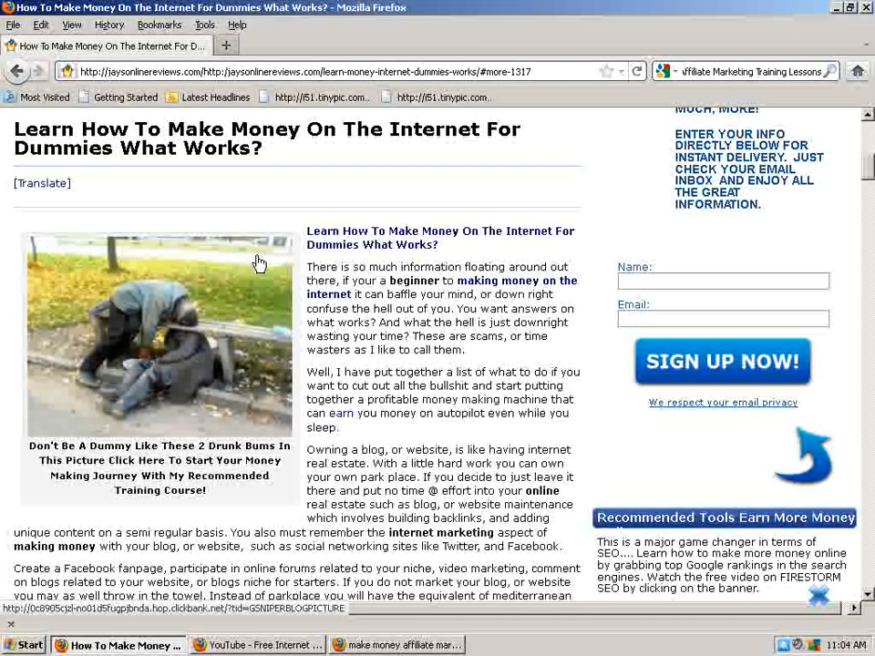
mouse_move(264, 310)
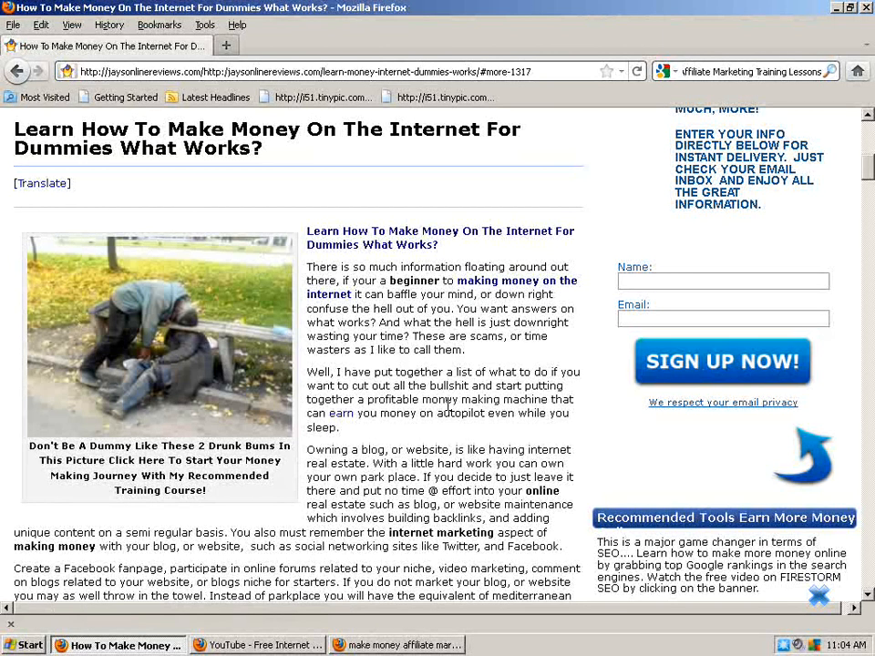
mouse_move(461, 398)
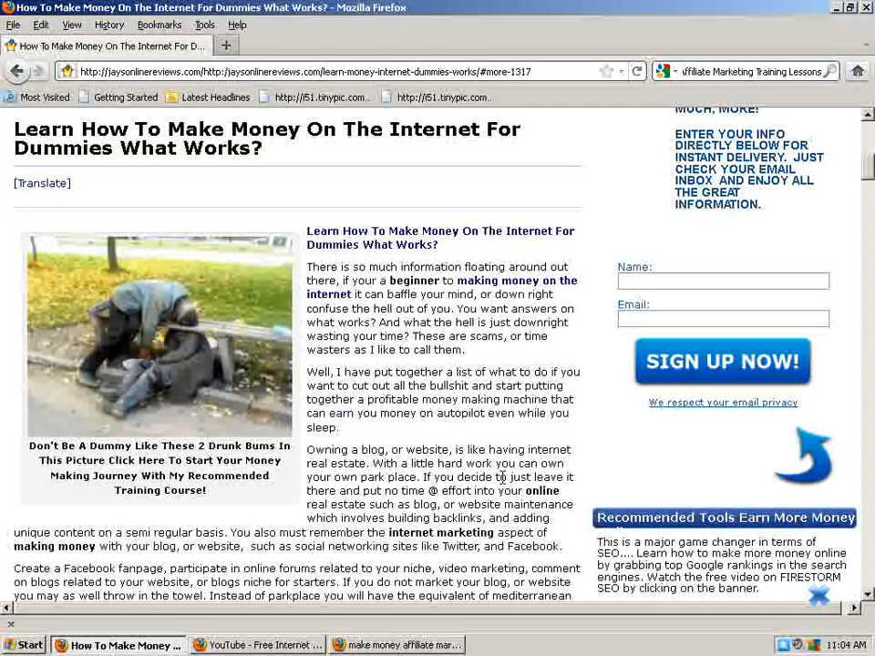
scroll(down, 3)
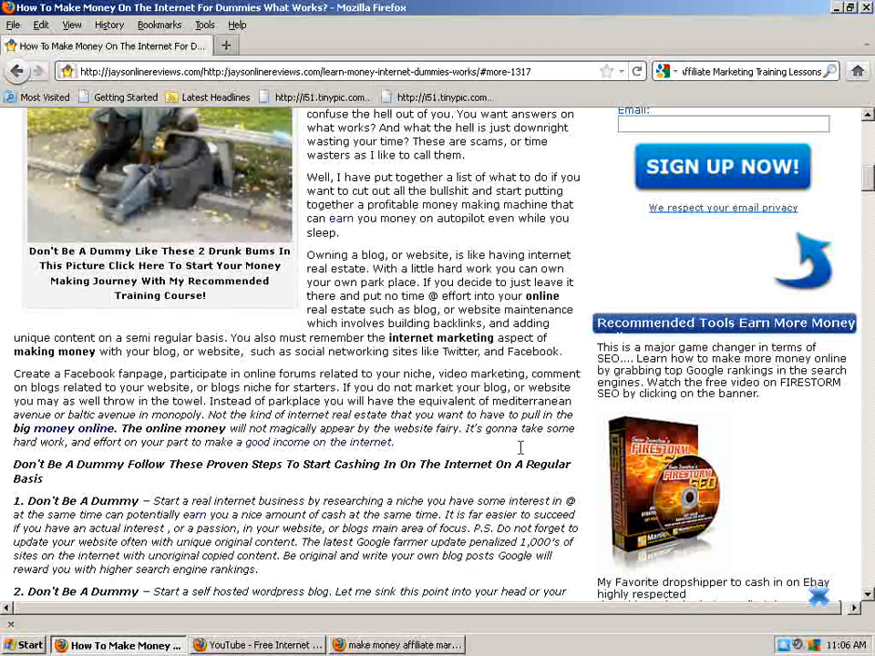
scroll(down, 3)
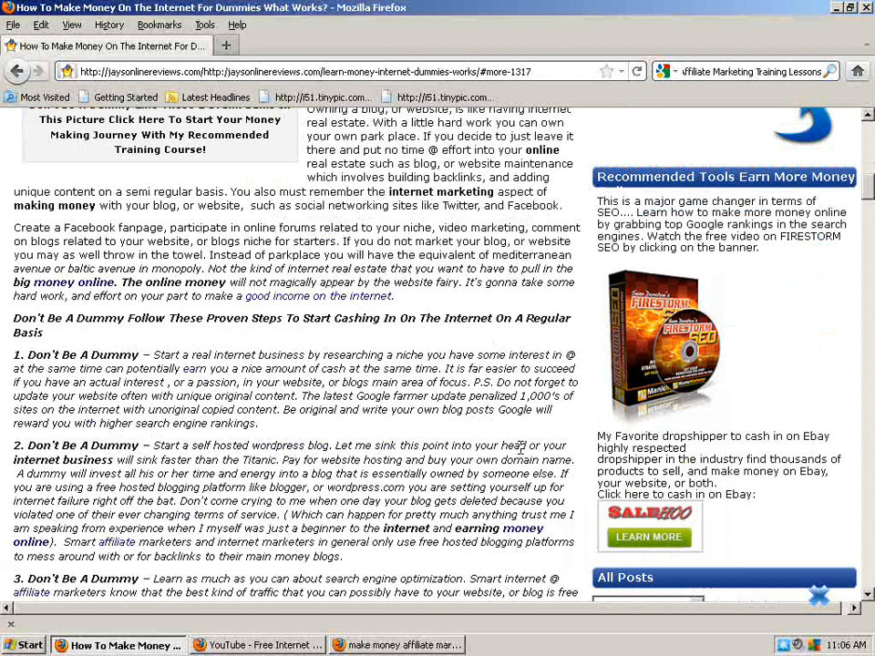
scroll(down, 3)
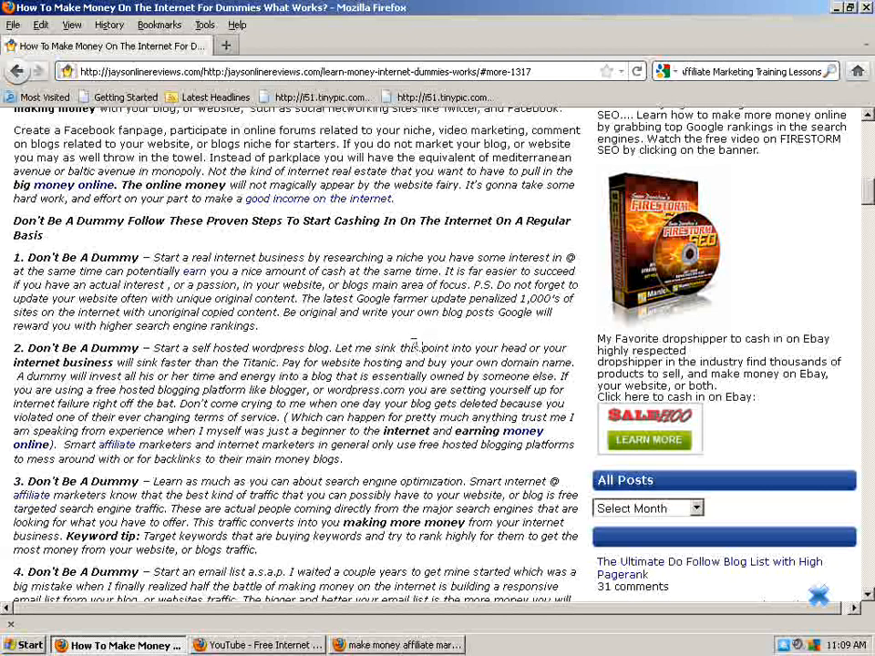
mouse_move(401, 363)
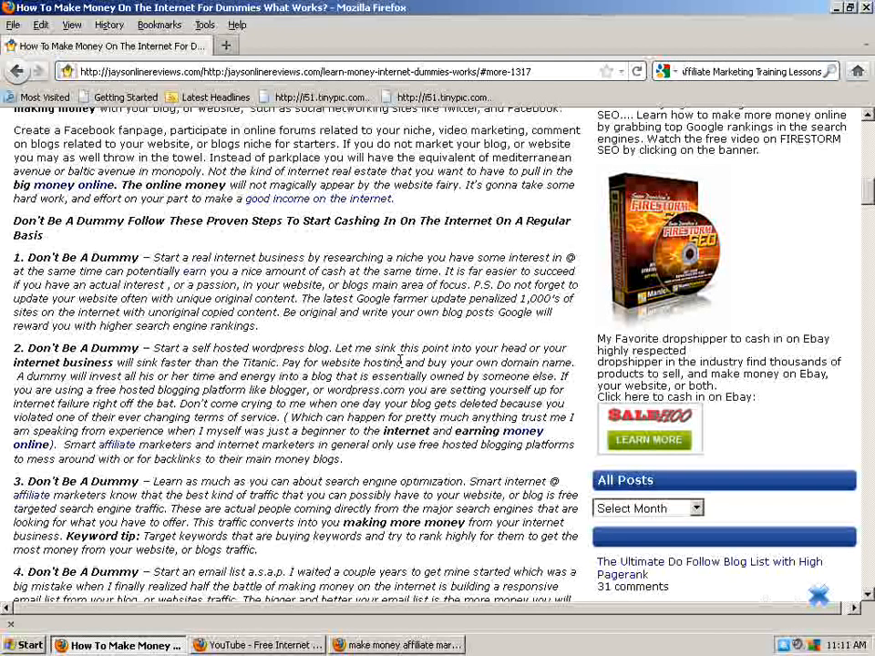
scroll(down, 3)
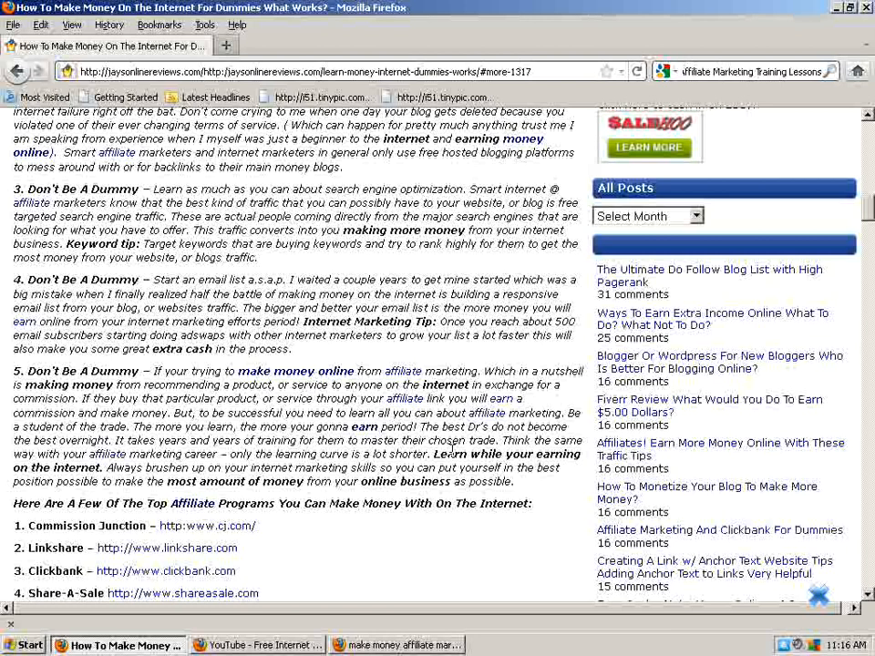
scroll(down, 3)
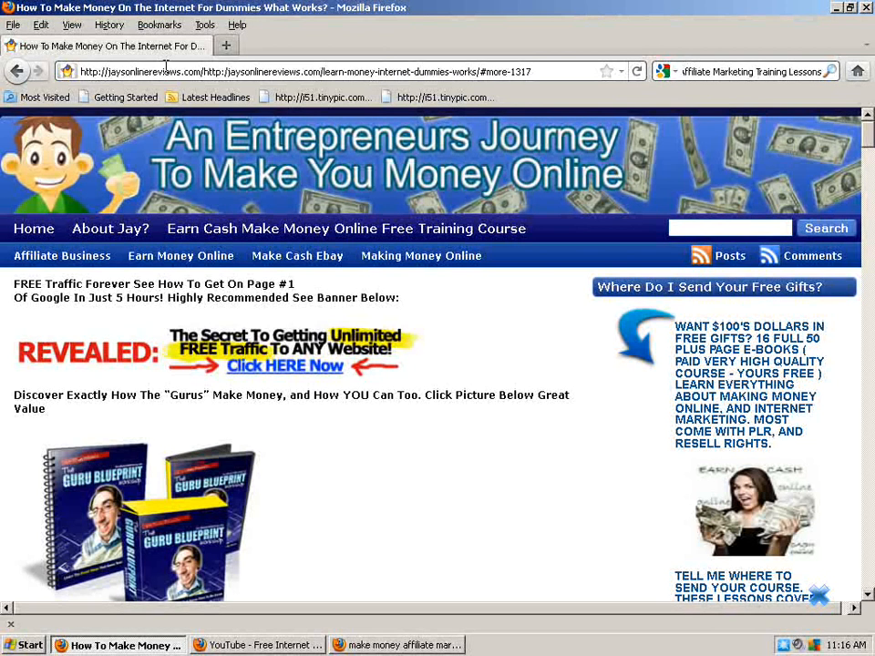
mouse_move(253, 168)
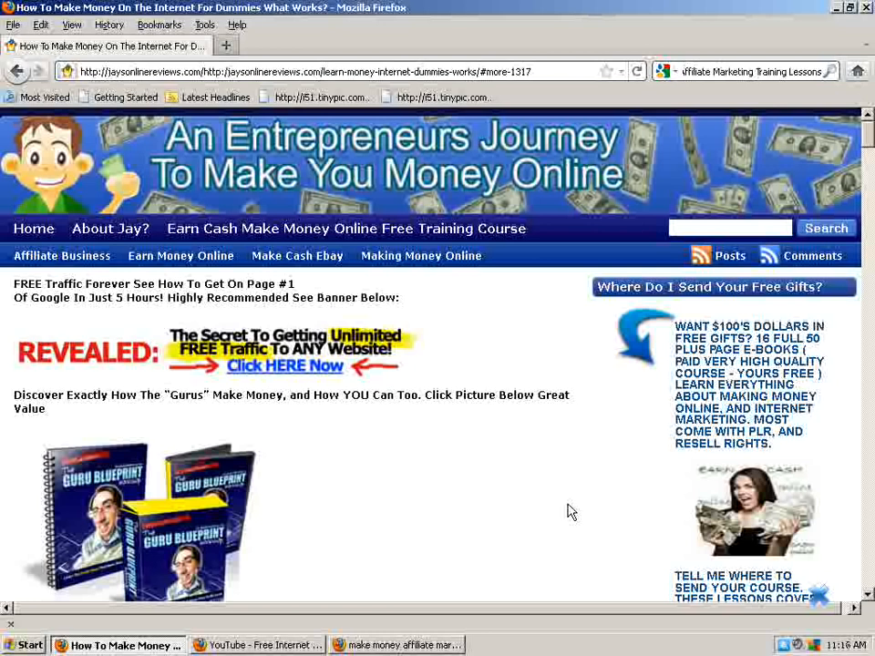
scroll(down, 3)
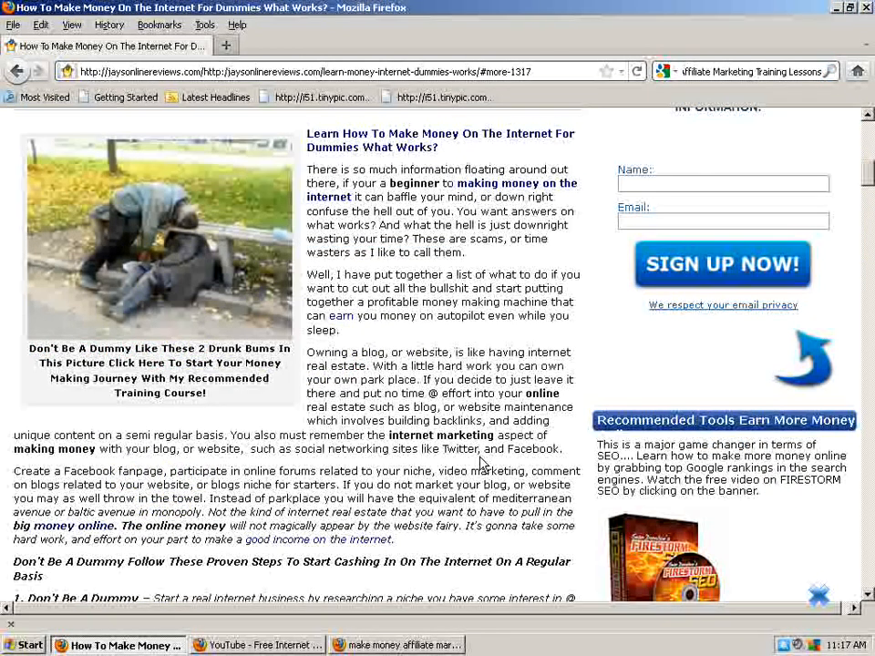
scroll(up, 3)
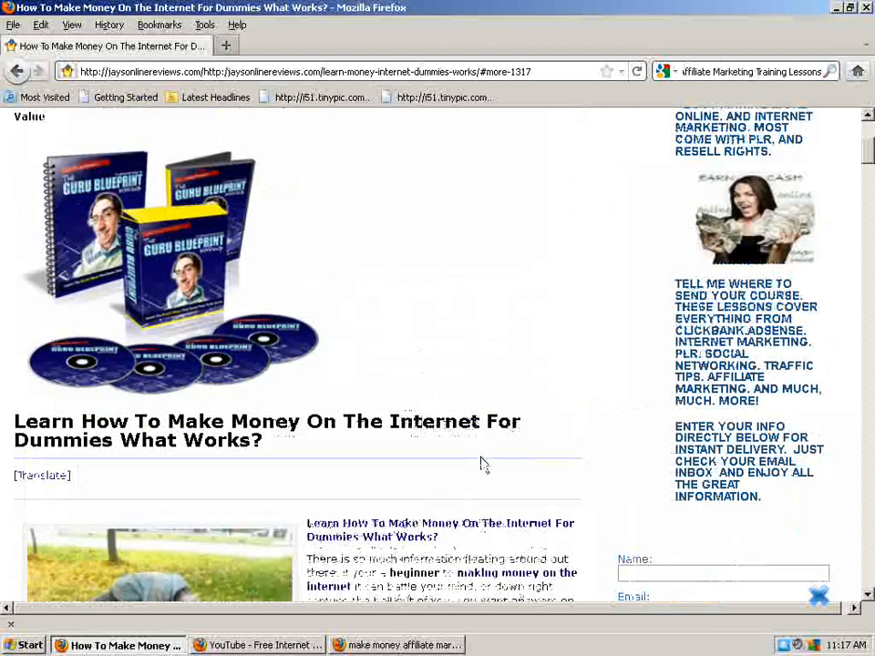
scroll(up, 3)
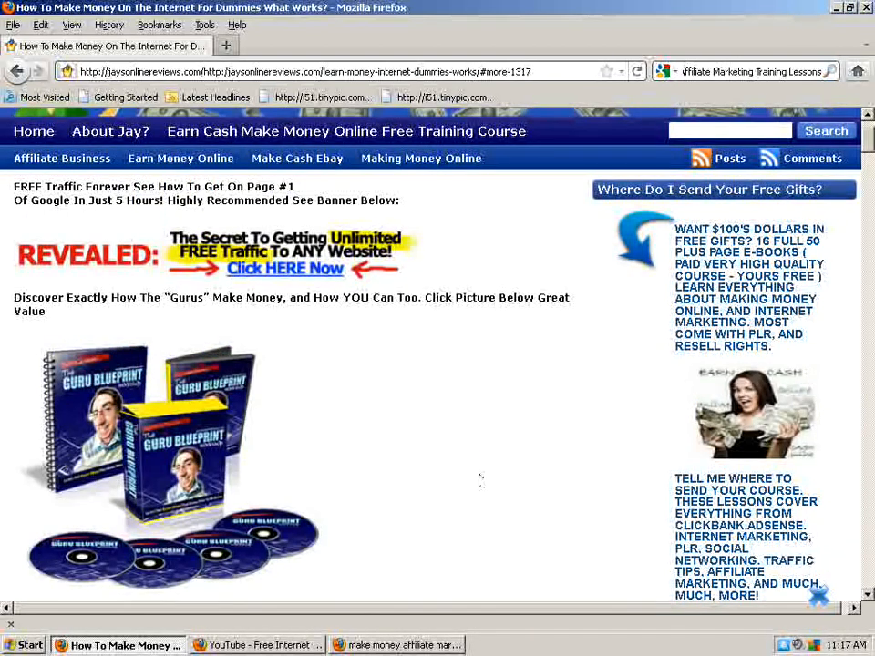
mouse_move(482, 481)
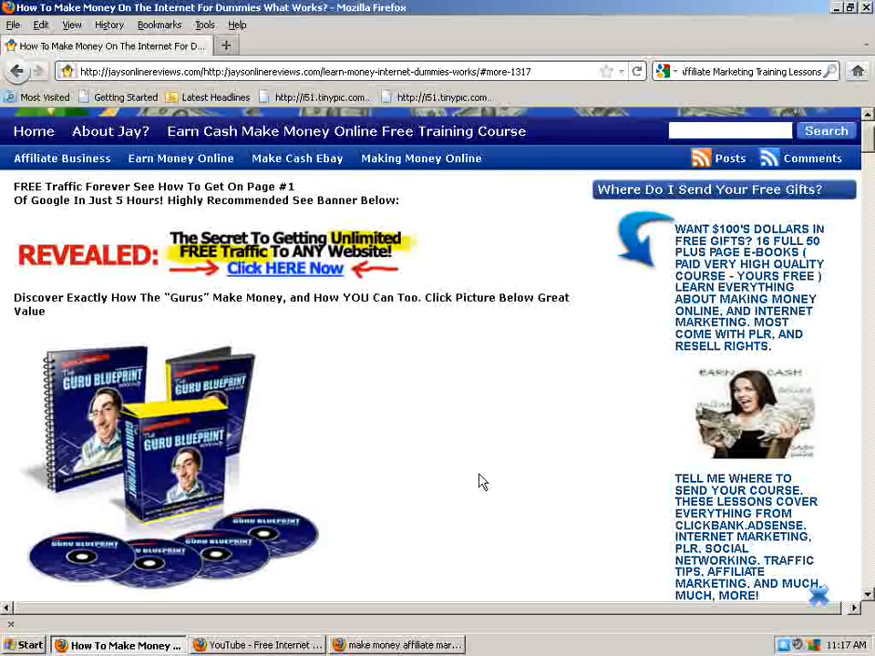
mouse_move(500, 474)
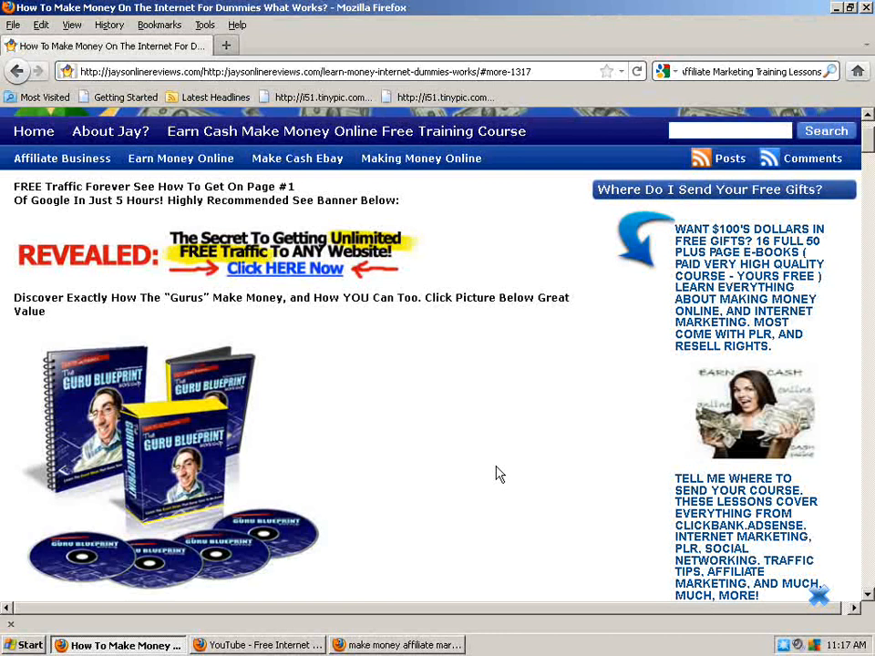
mouse_move(35, 140)
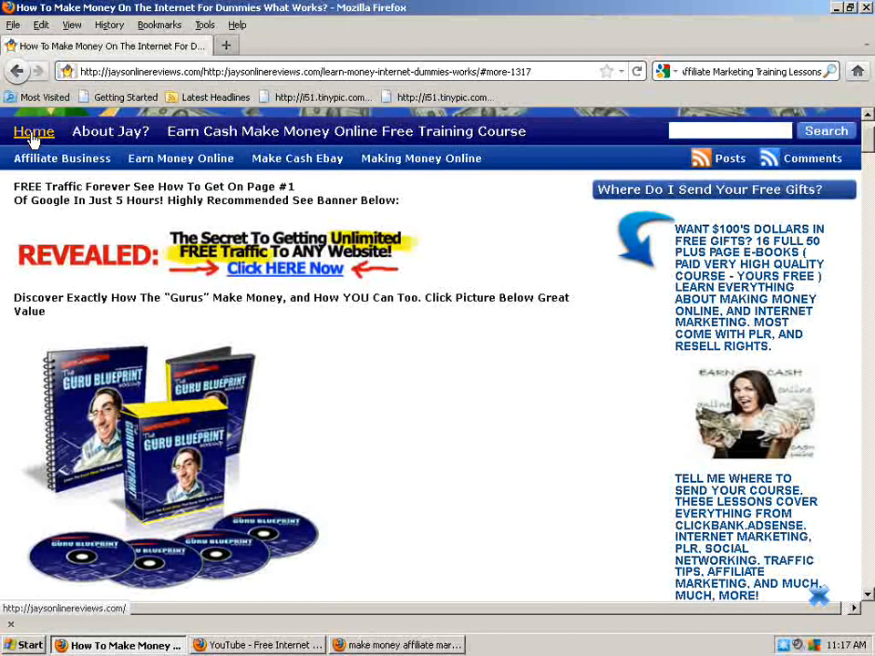
mouse_move(350, 288)
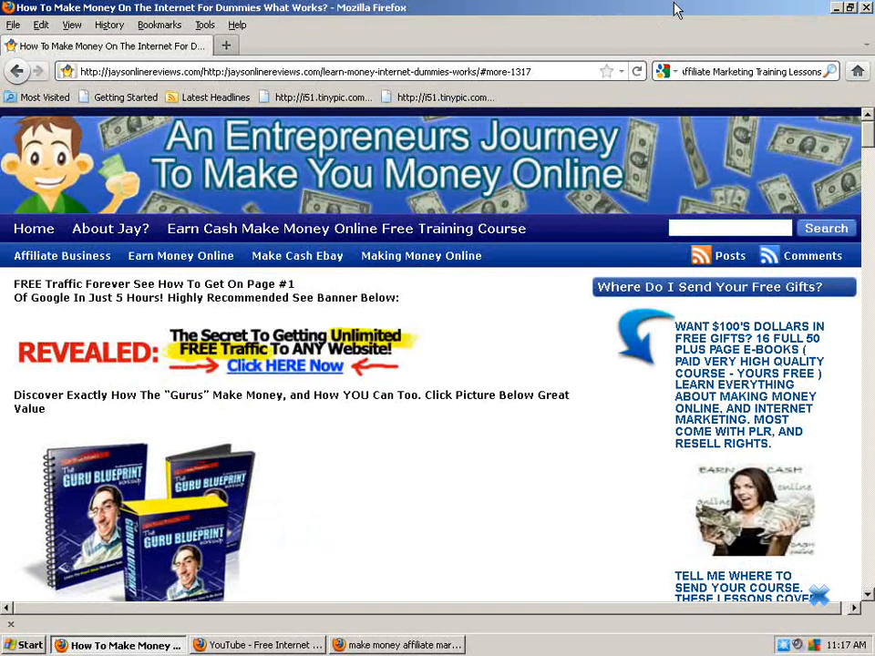
mouse_move(593, 57)
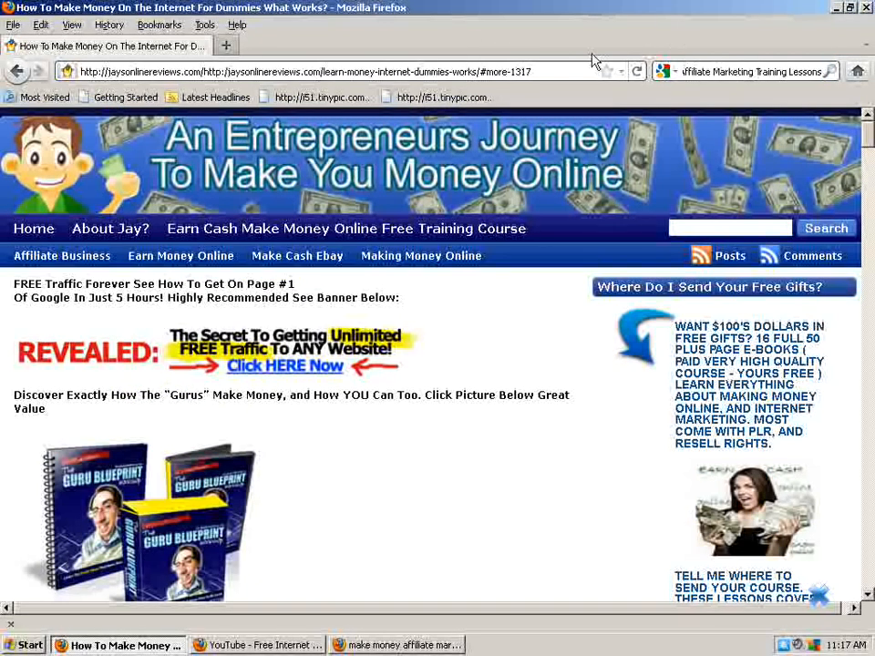
mouse_move(585, 40)
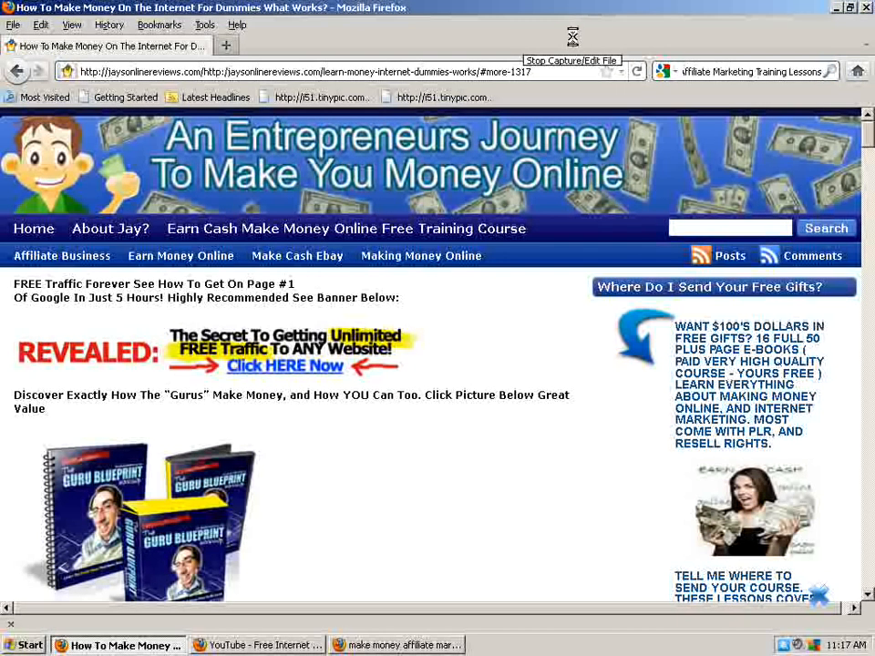
mouse_move(572, 44)
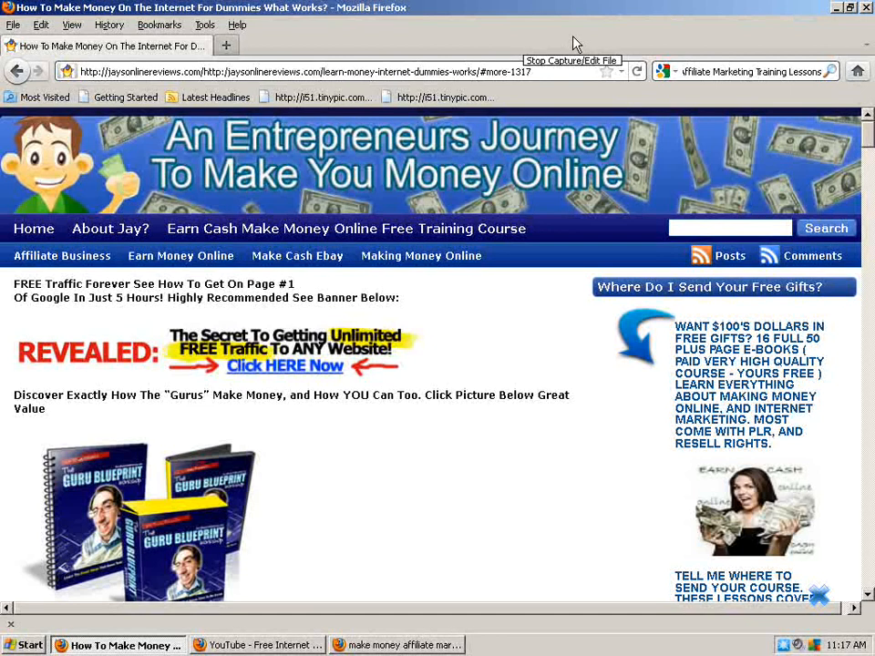